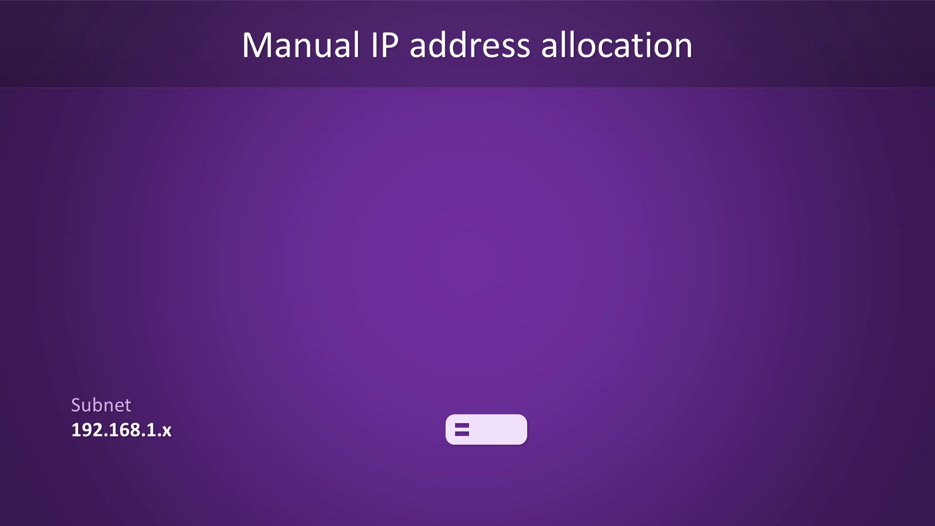
{"action": "key", "text": "Right"}
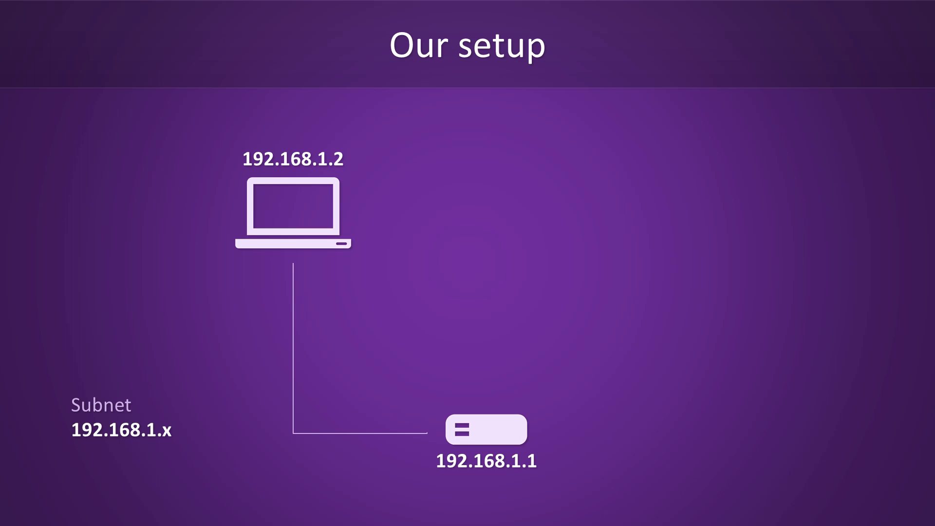
{"action": "key", "text": "Right"}
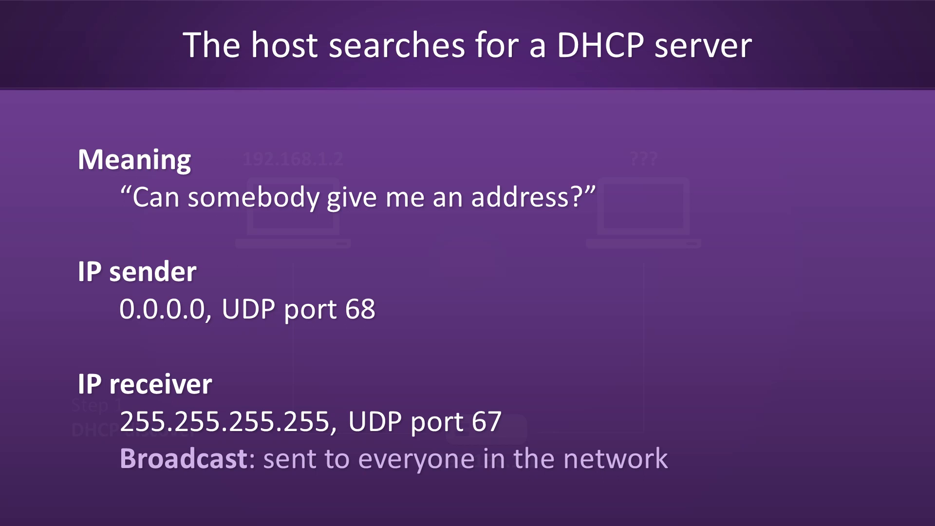
{"action": "key", "text": "right"}
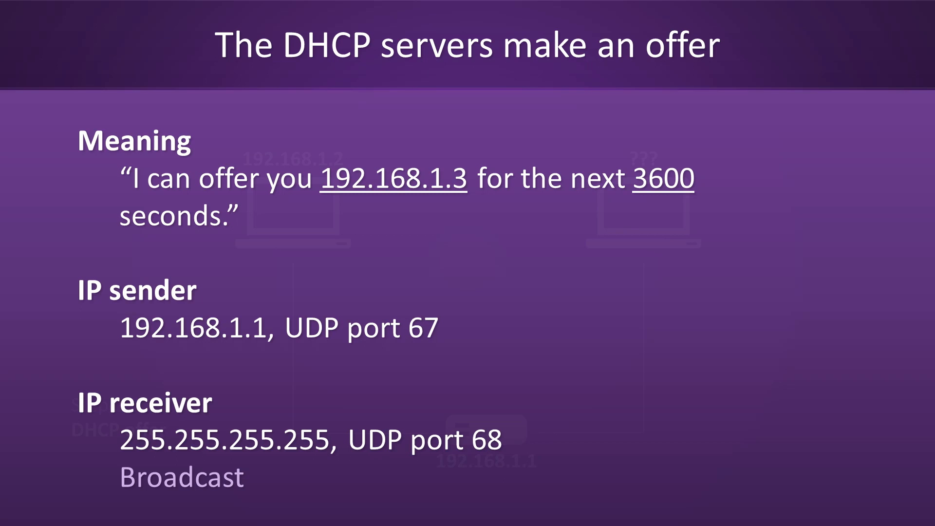
{"action": "key", "text": "Right"}
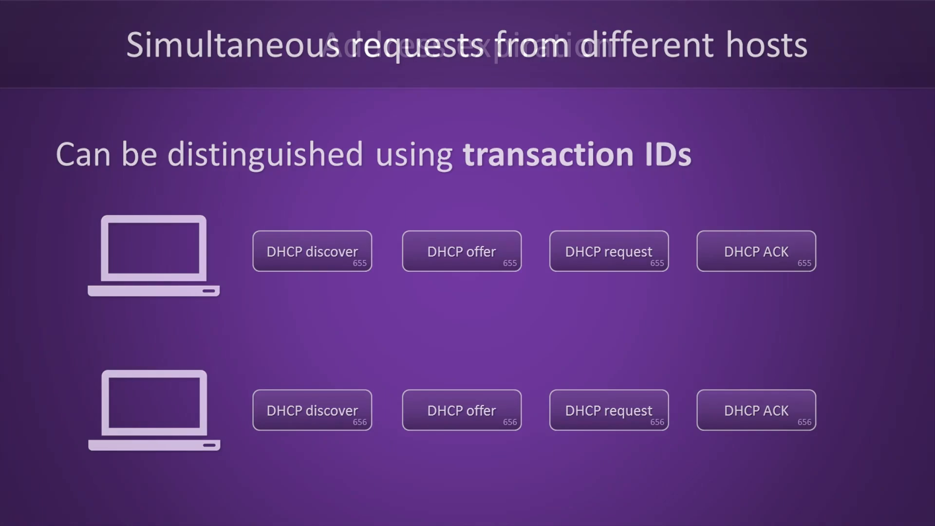
{"action": "key", "text": "right"}
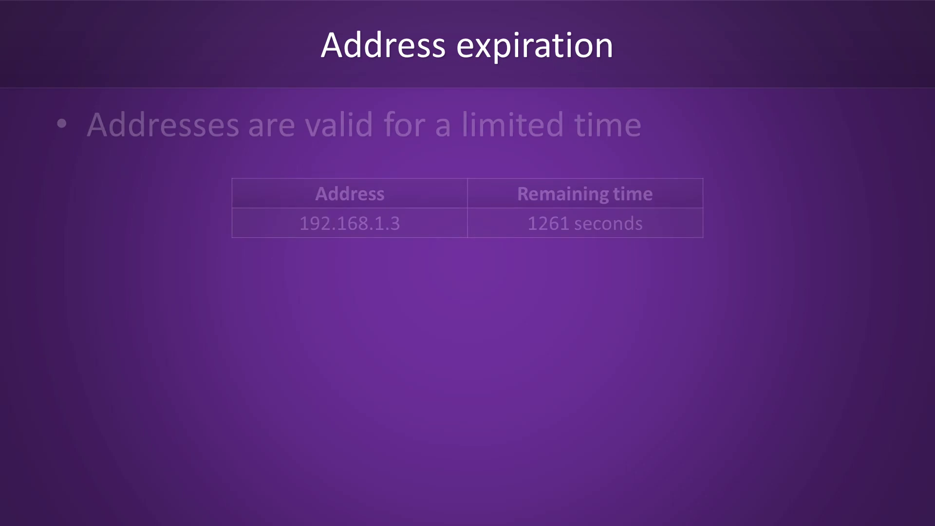